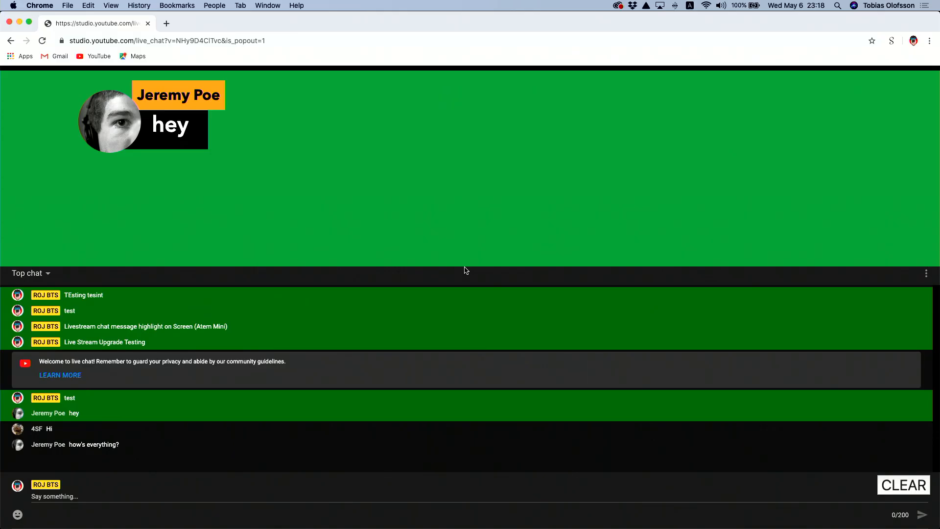
mouse_move(389, 284)
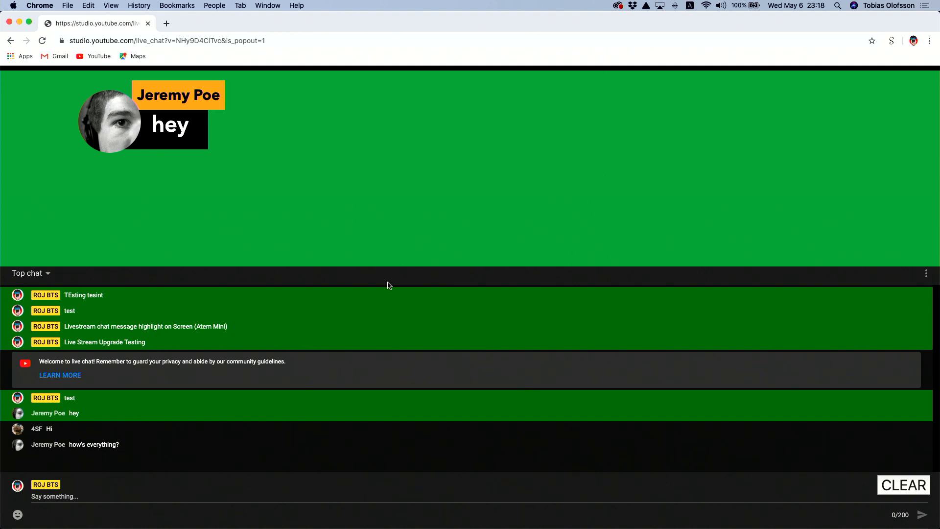
mouse_move(892, 44)
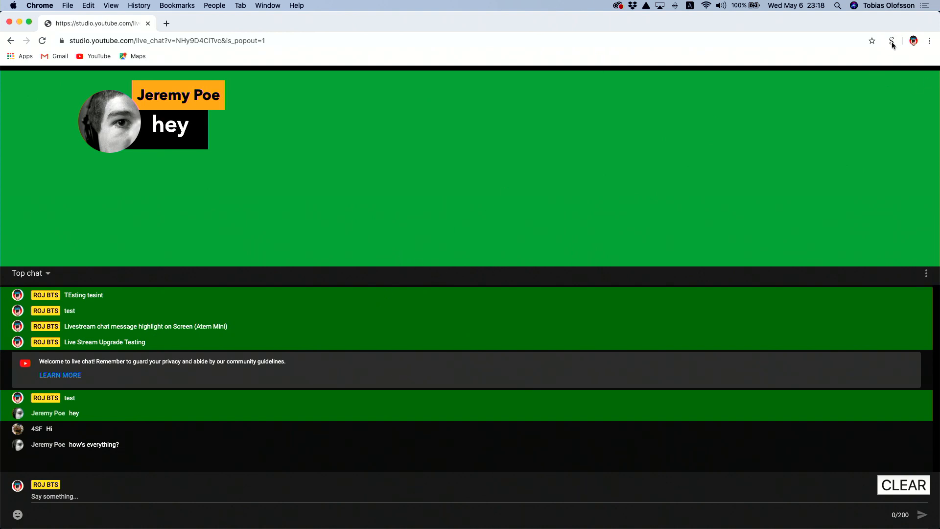
mouse_move(892, 42)
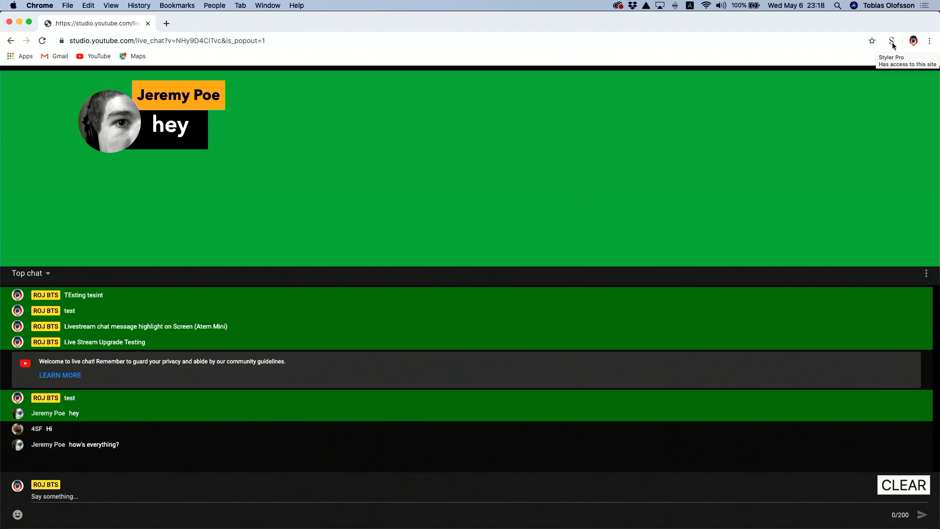
- Feature Perry Yee's hello message over the green area and open the styling code panel
left_click(892, 41)
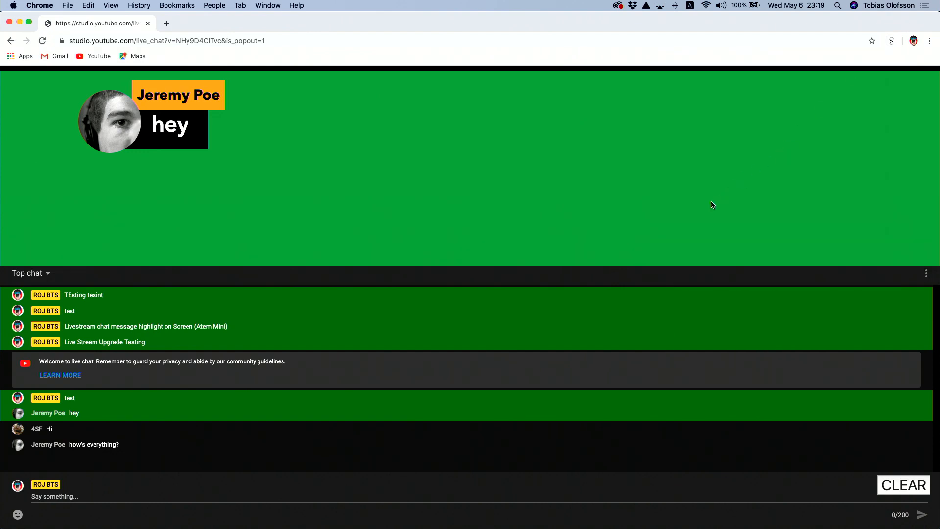
mouse_move(394, 397)
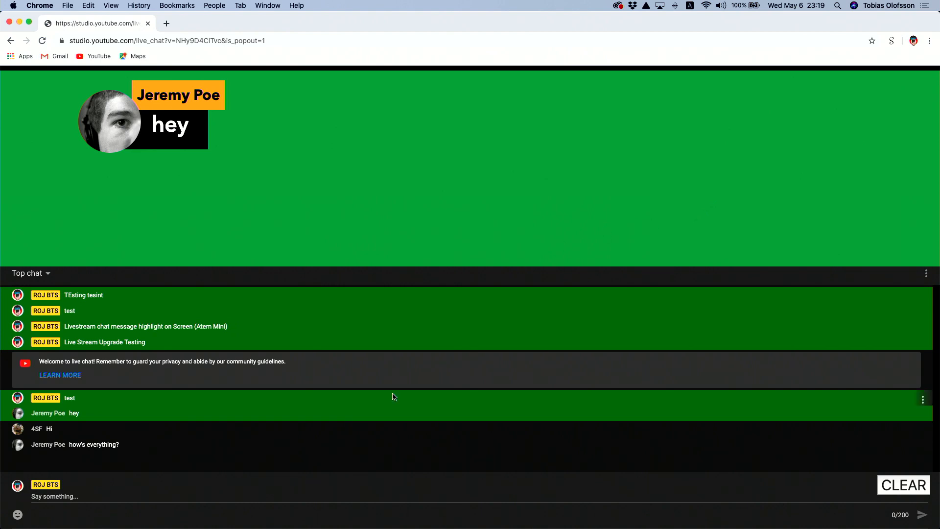
mouse_move(432, 307)
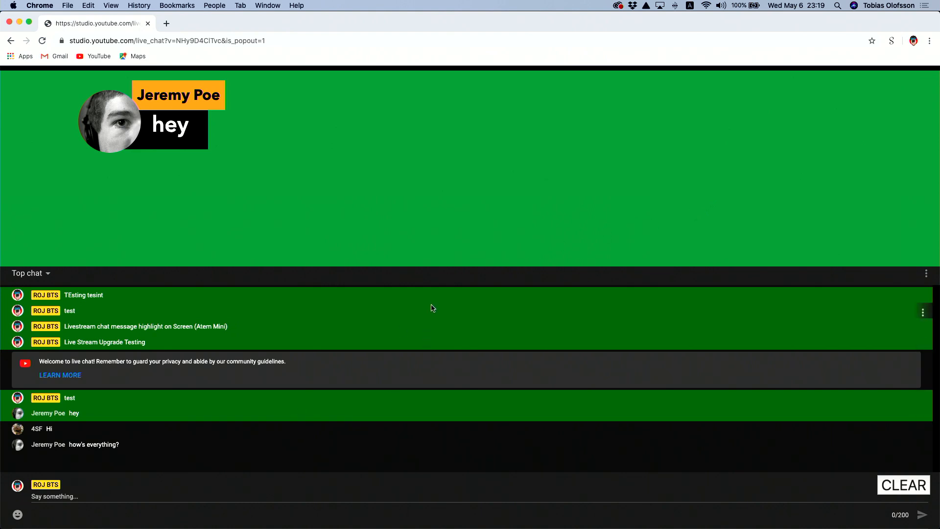
mouse_move(350, 394)
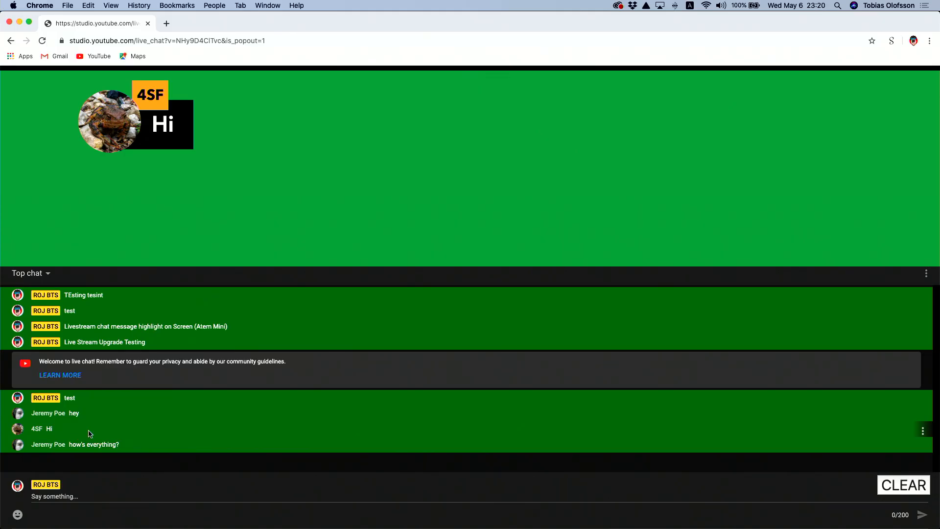
mouse_move(116, 423)
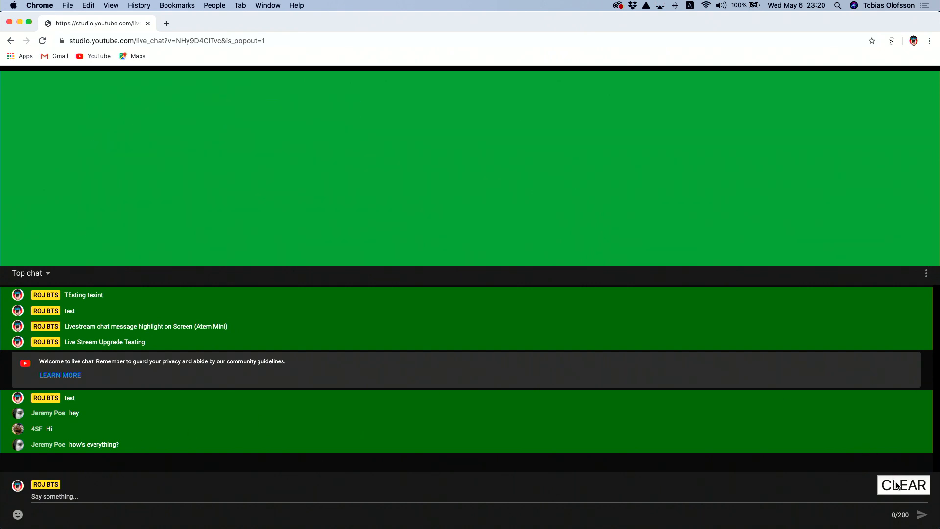
mouse_move(697, 374)
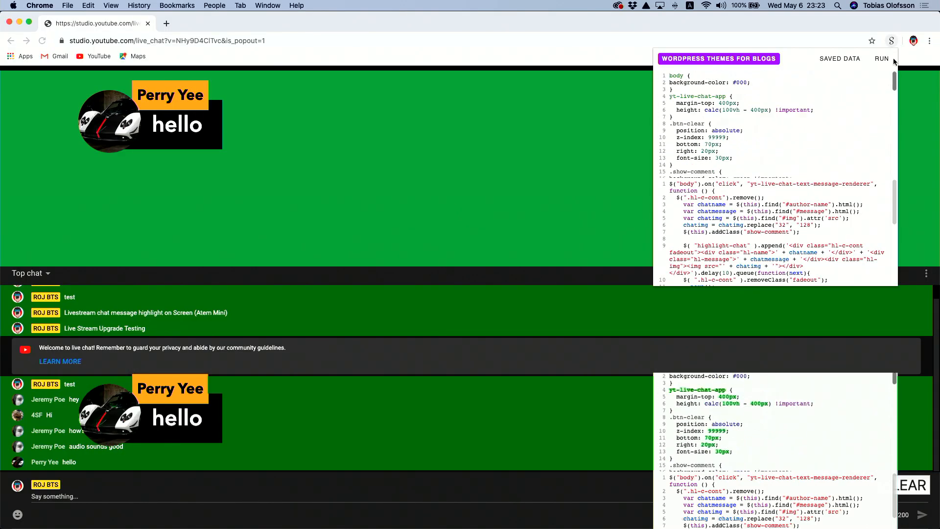
- Reopen and then close the Styler Pro code editor, keeping the hello overlay visible
scroll("down", 3)
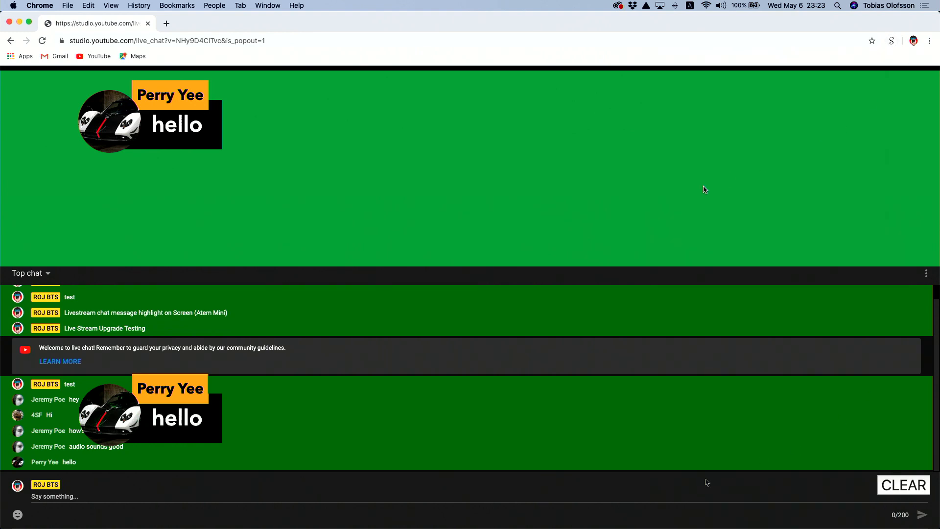
left_click(891, 41)
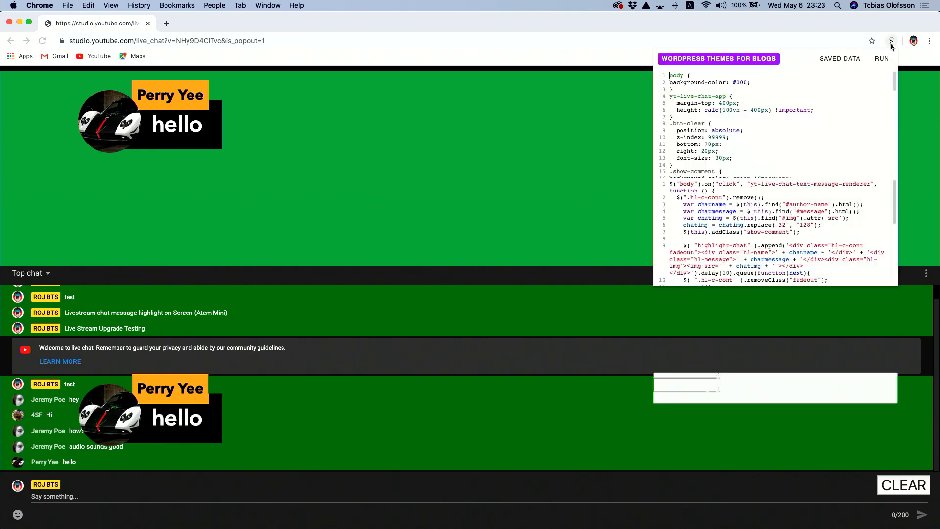
left_click(891, 42)
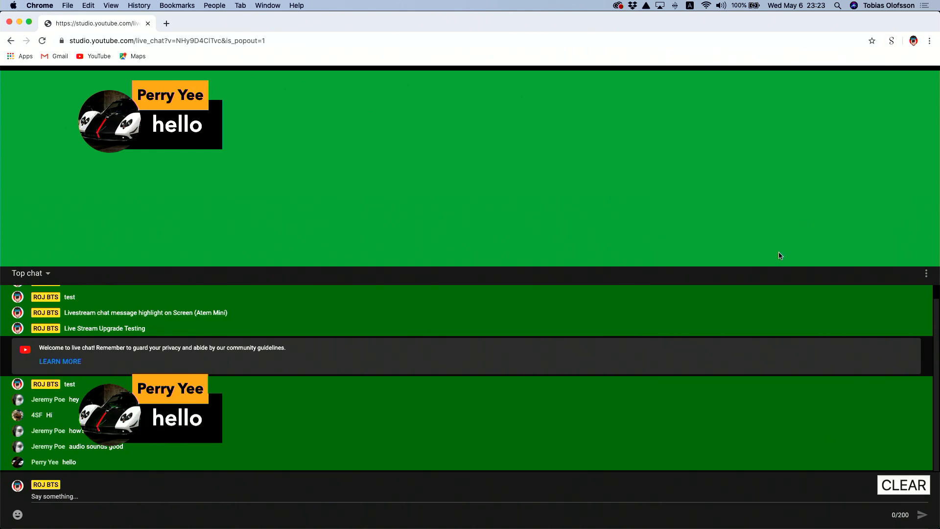
mouse_move(771, 270)
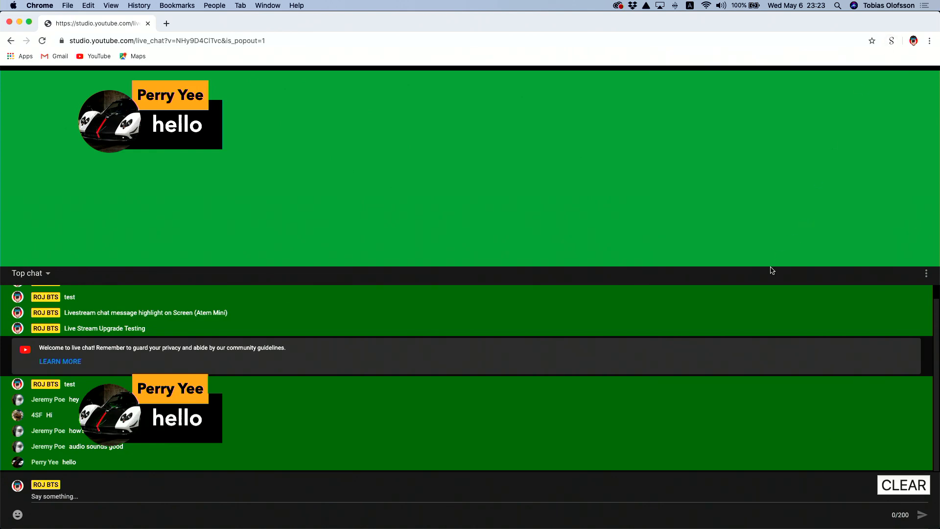